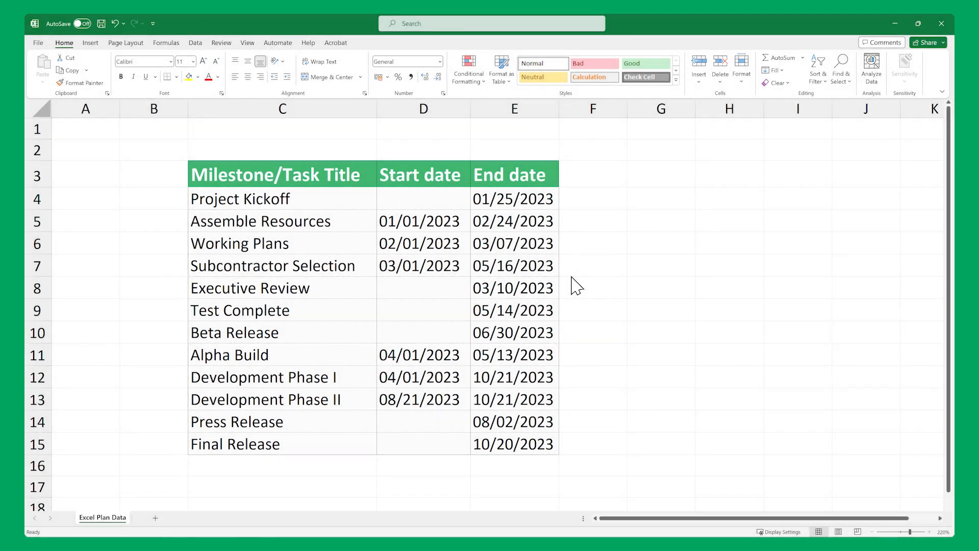
mouse_move(357, 220)
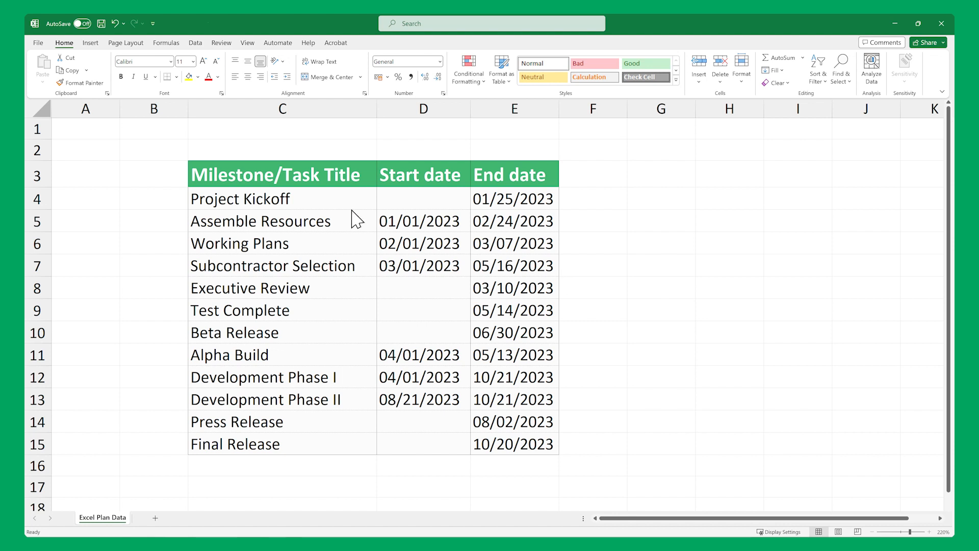
Step: Copy the Excel plan and create a Leaf-style timeline from the twelve pasted tasks and milestones
click(281, 198)
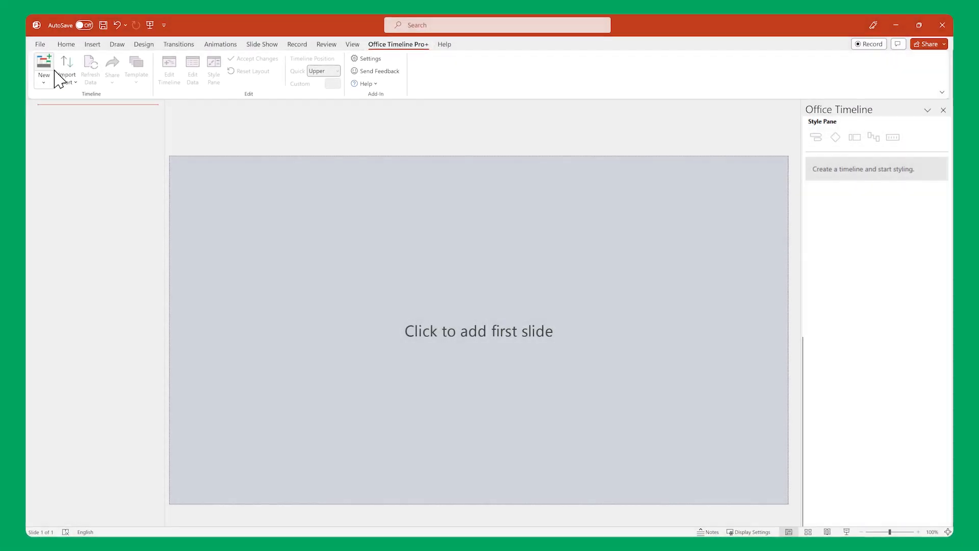
click(43, 68)
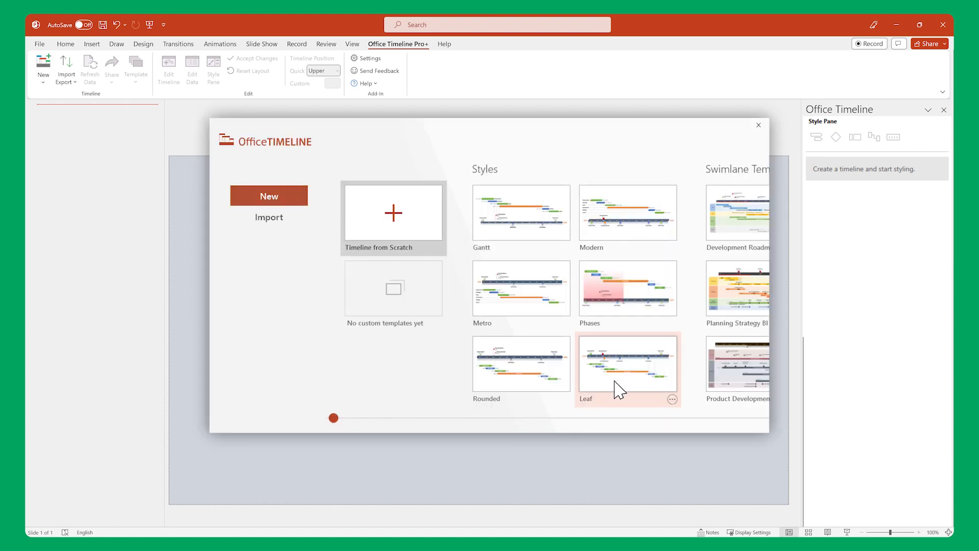
click(627, 363)
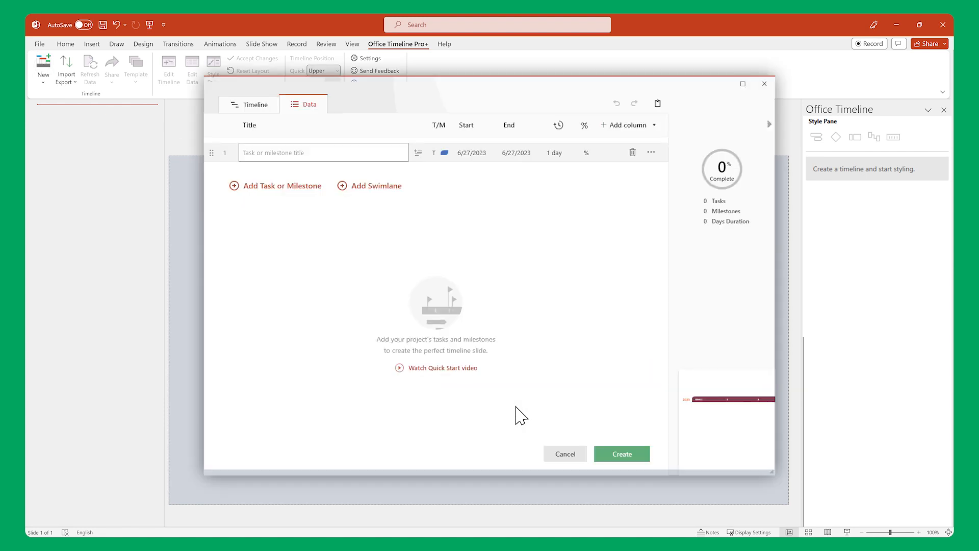
click(632, 153)
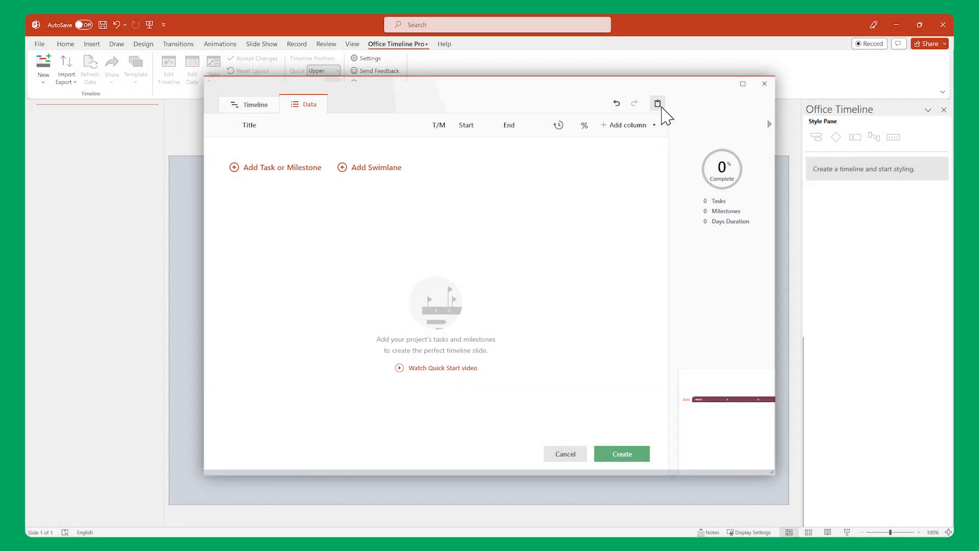
click(656, 104)
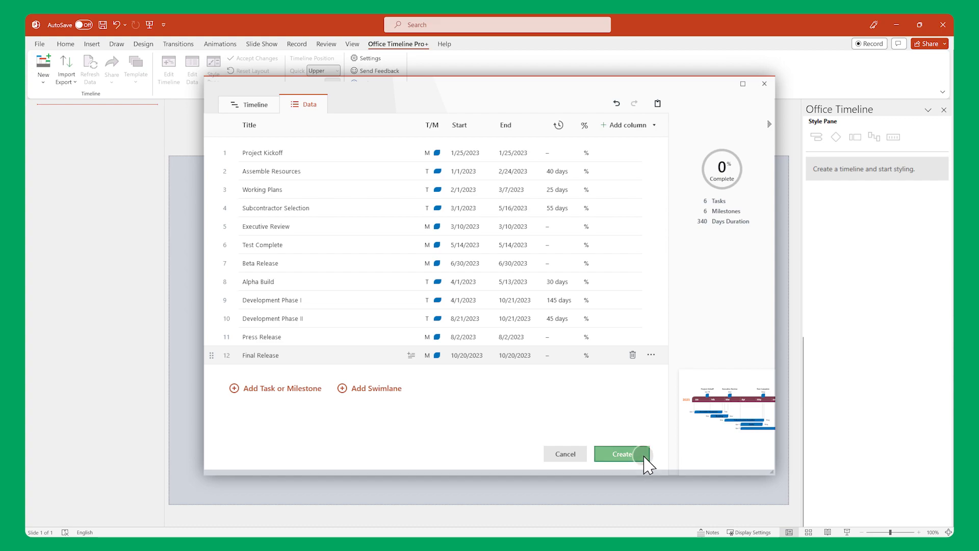
click(620, 453)
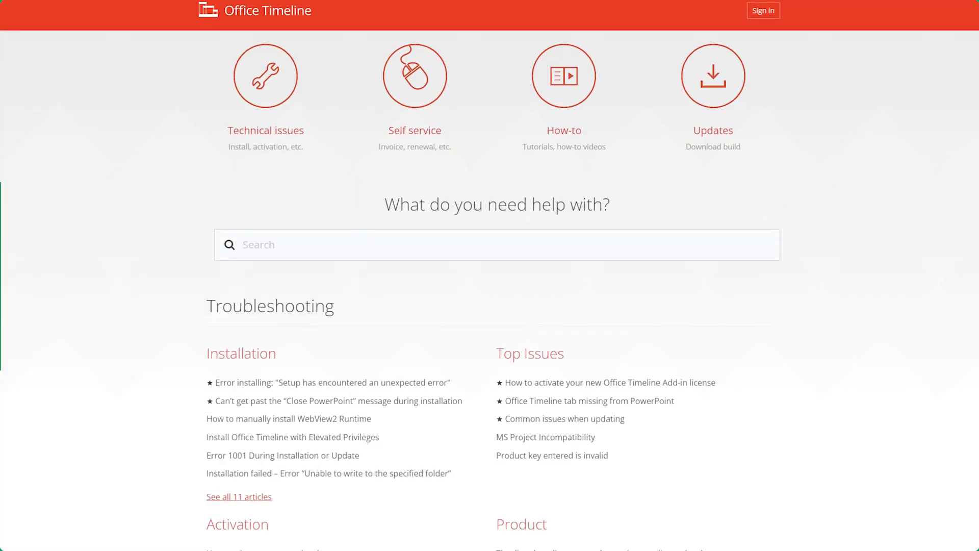
Step: Scroll the Office Timeline support page down to the Activation and Product help articles
scroll(down, 3)
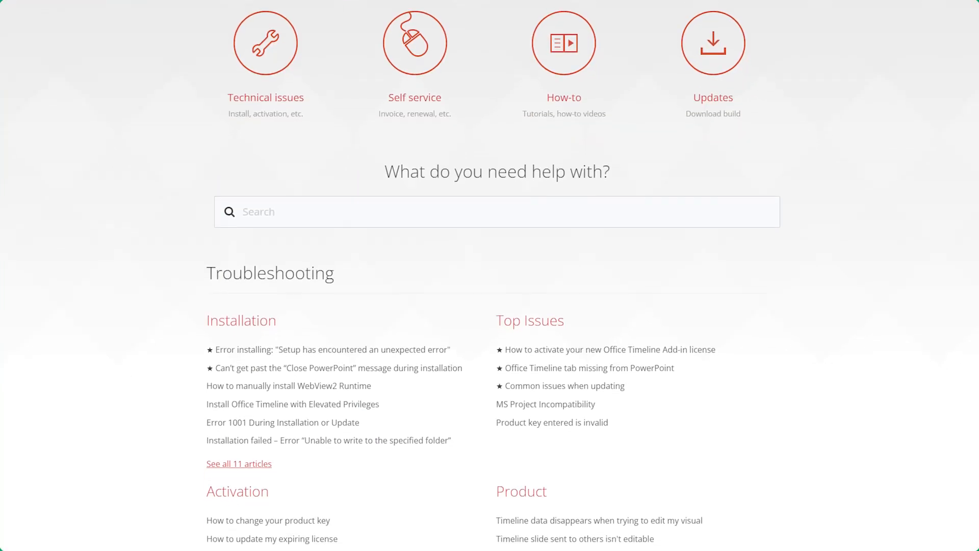